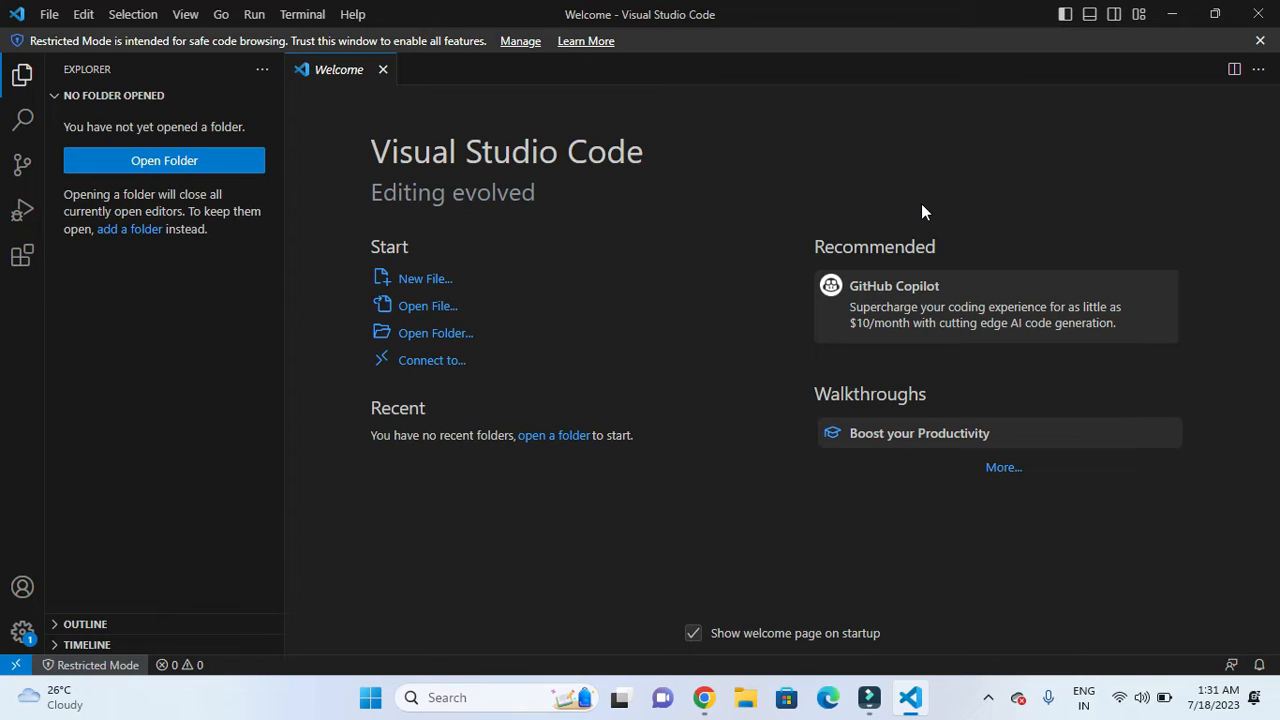
{"action": "mouse_move", "coordinate": [611, 200]}
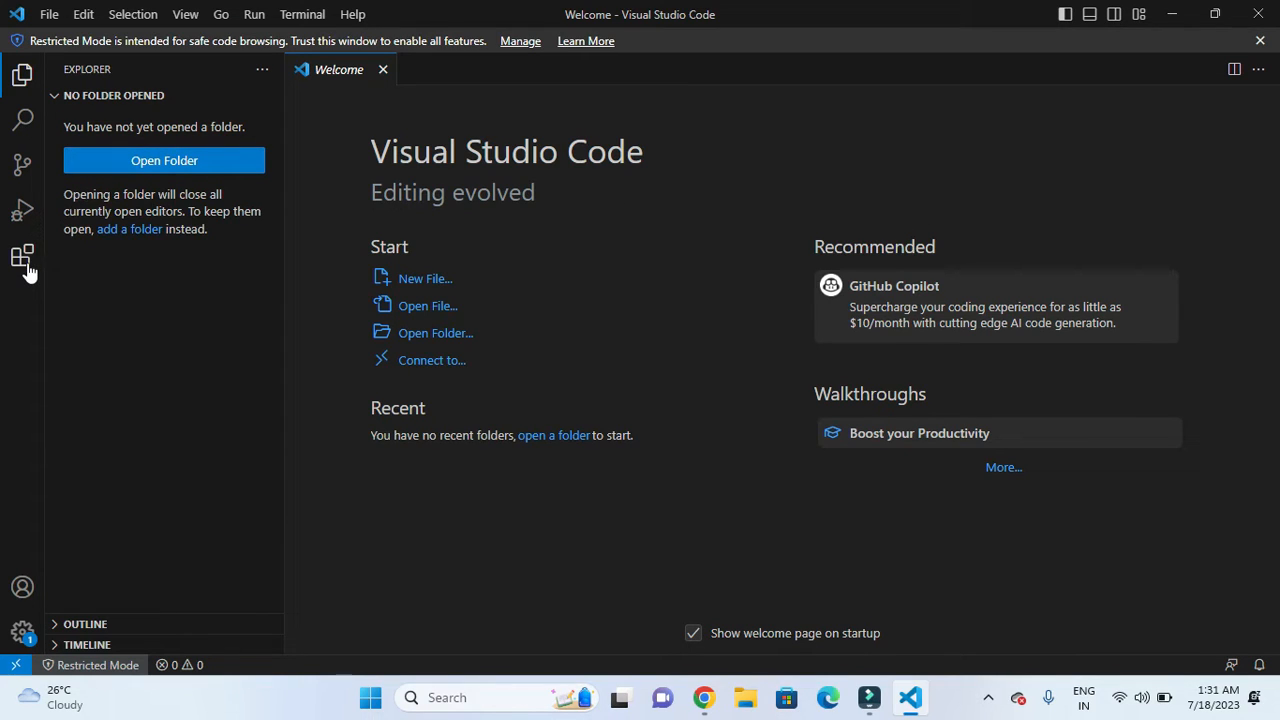
{"action": "mouse_move", "coordinate": [22, 257]}
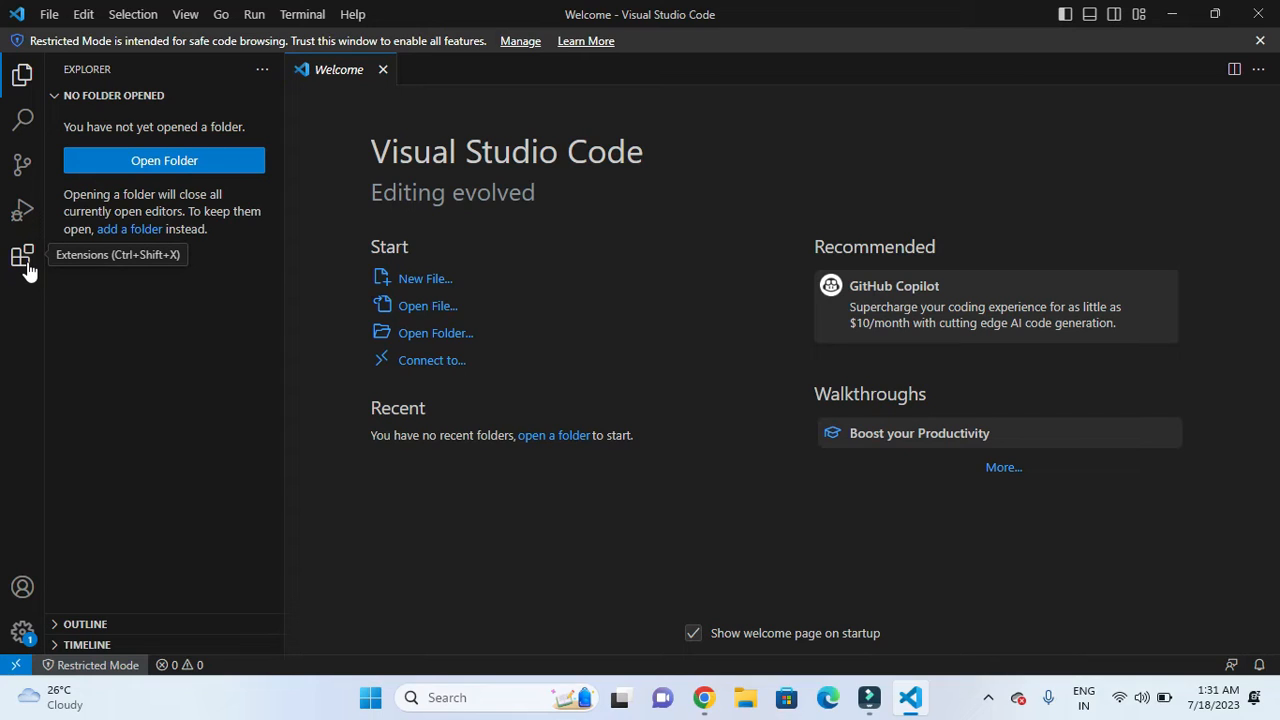
Search the marketplace for 'flutter' and install the Flutter extension by Dart Code.
{"action": "left_click", "coordinate": [22, 257]}
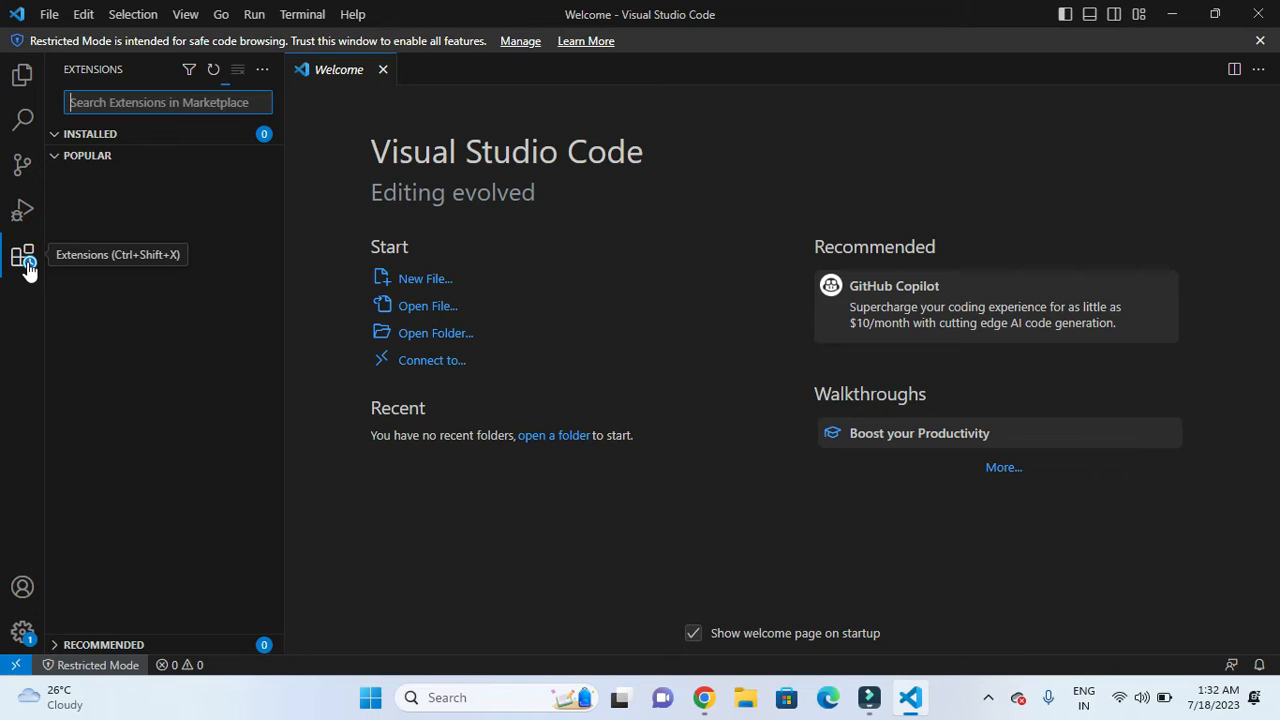
{"action": "type", "text": "fl"}
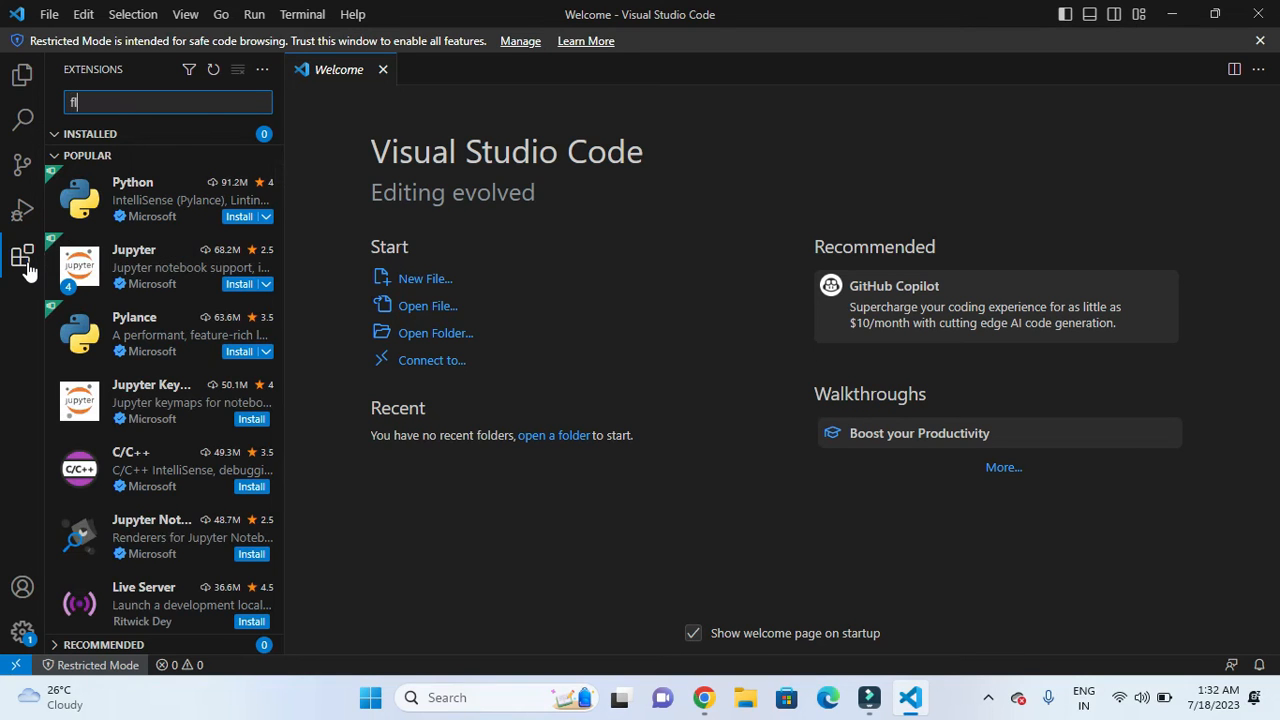
{"action": "type", "text": "flutter"}
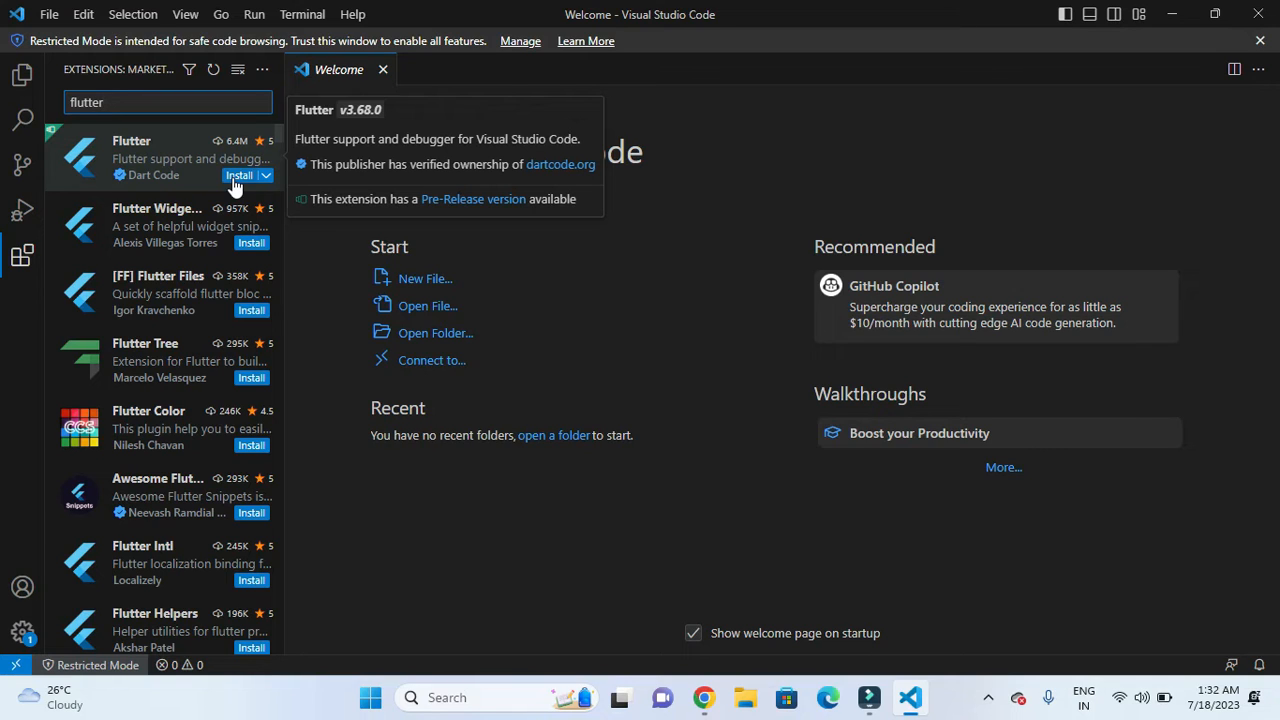
{"action": "left_click", "coordinate": [239, 174]}
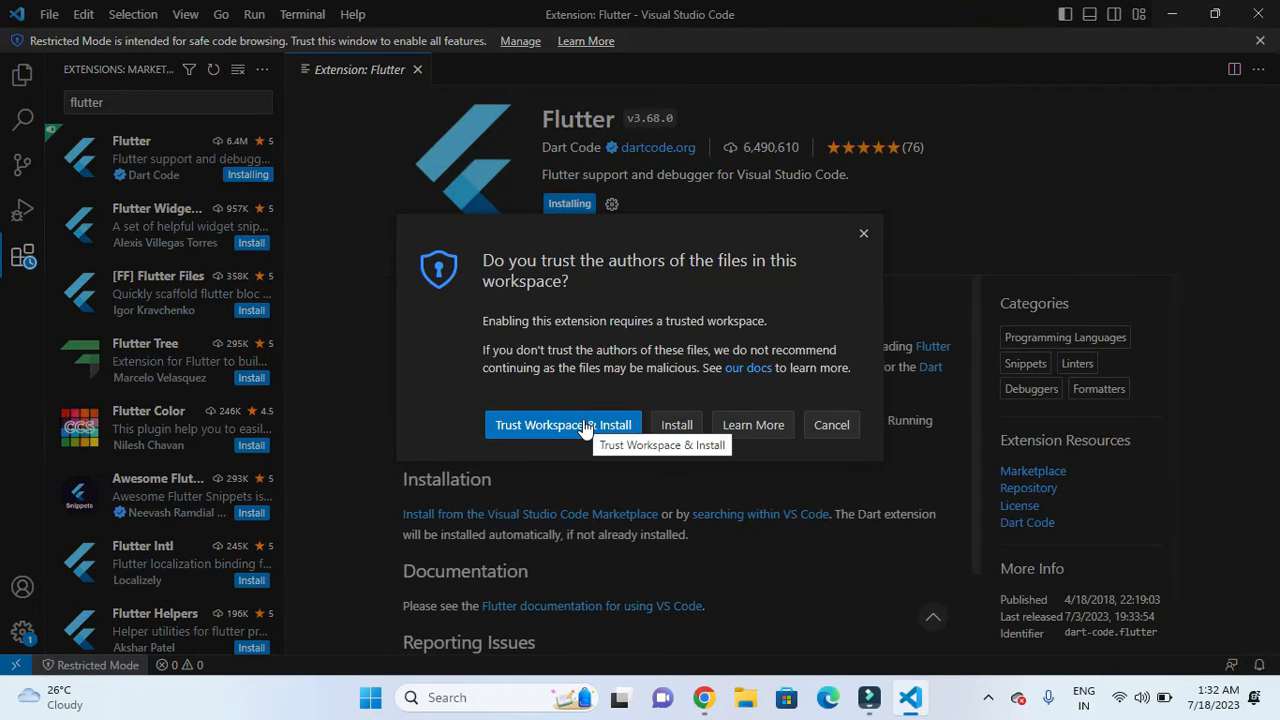
Choose 'Trust Workspace & Install' so the Flutter installation continues.
{"action": "left_click", "coordinate": [562, 424]}
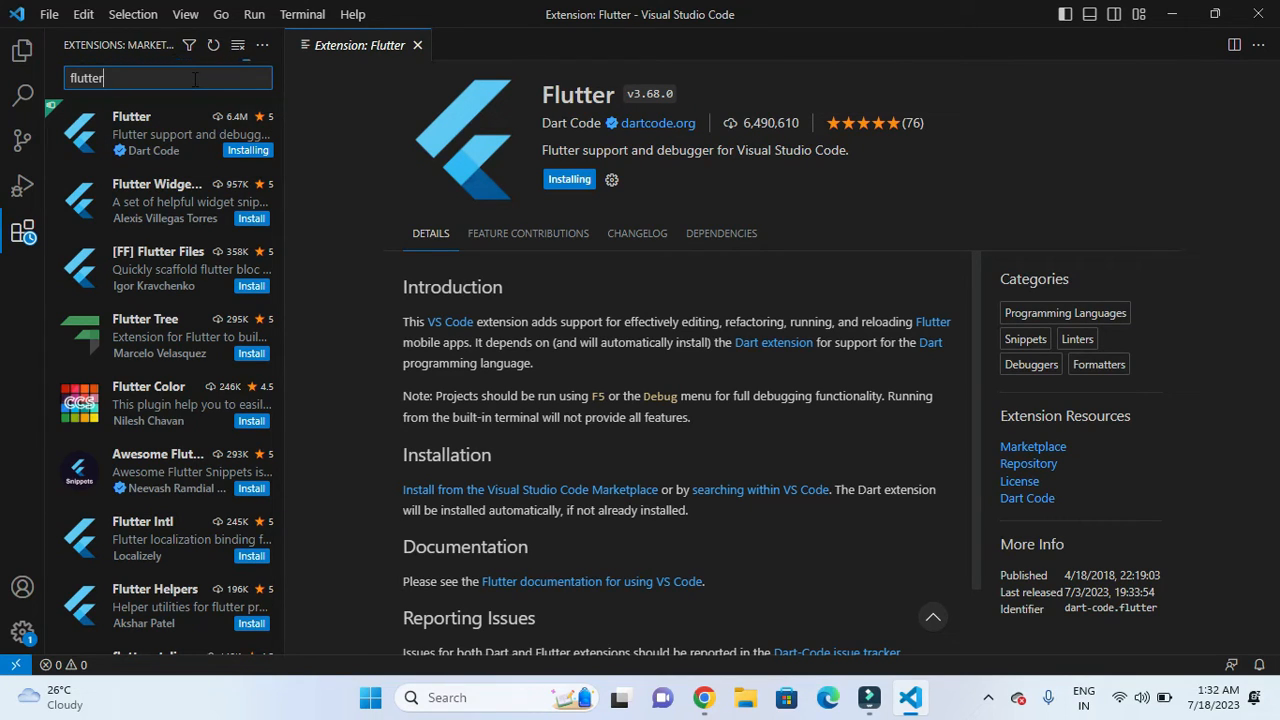
Replace the marketplace search with 'dart' to find and install the Dart extension.
{"action": "key", "text": "Backspace"}
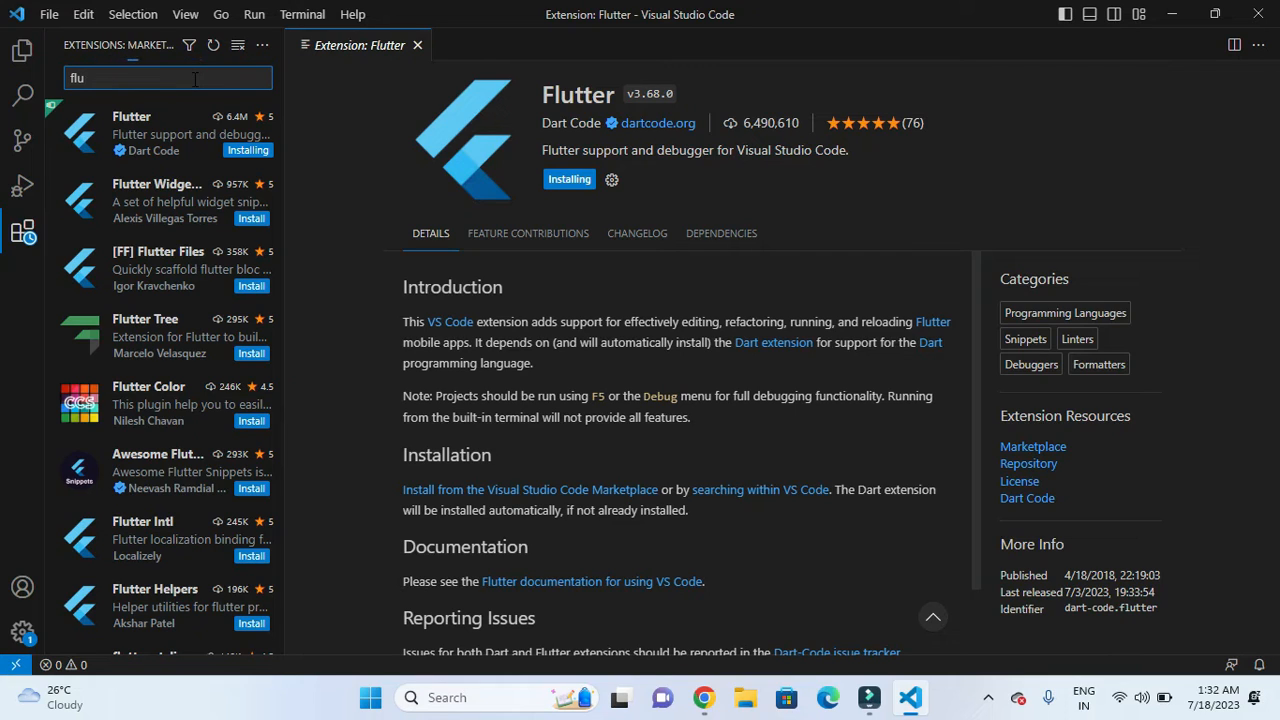
{"action": "type", "text": "f"}
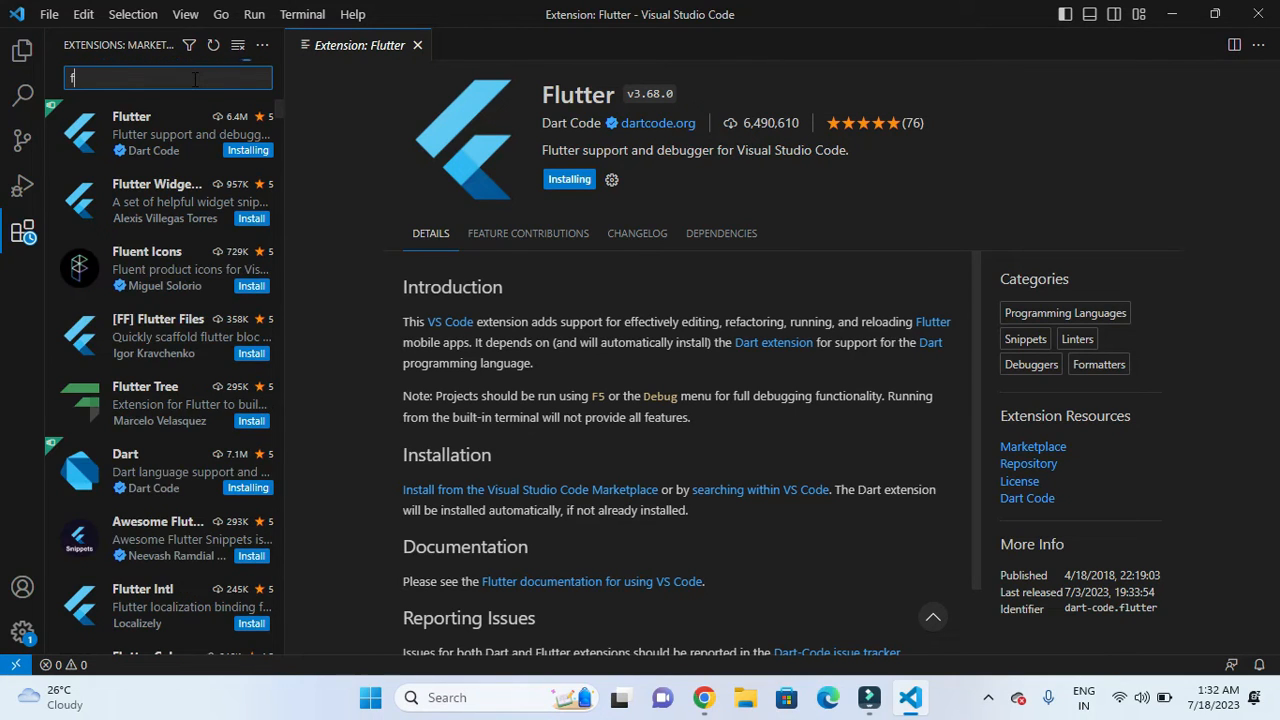
{"action": "type", "text": "dart"}
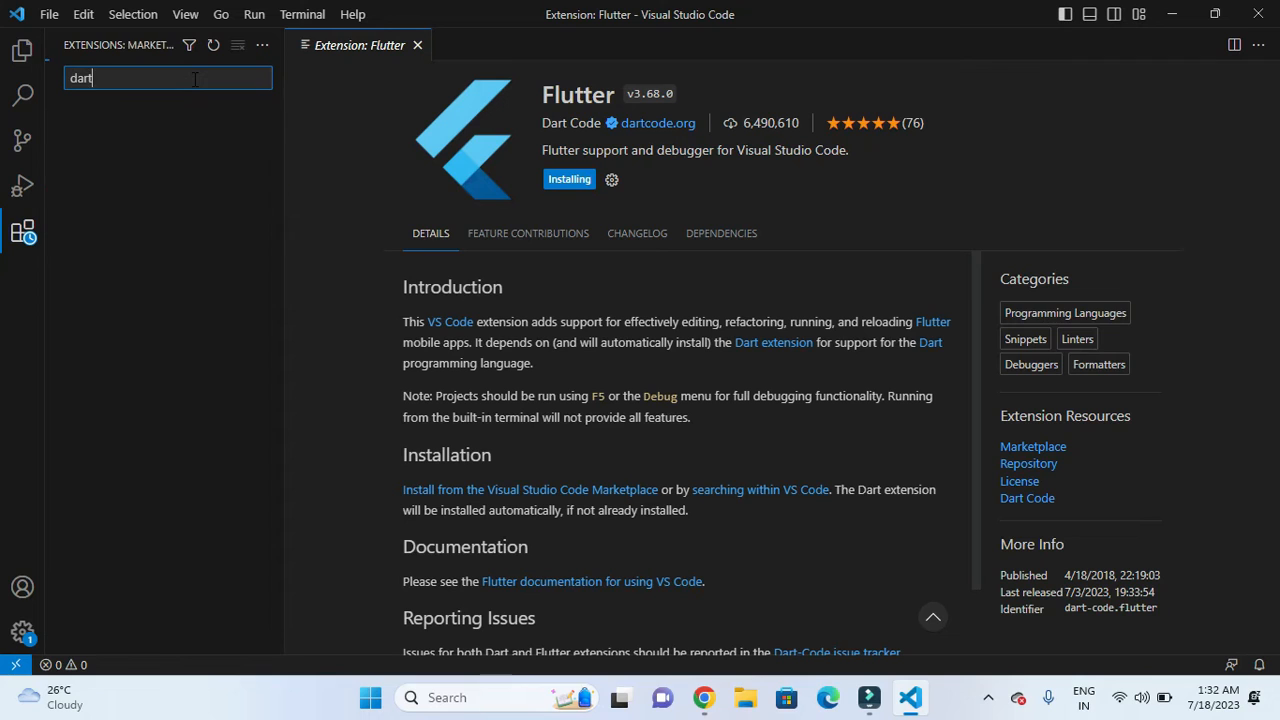
{"action": "type", "text": "dart"}
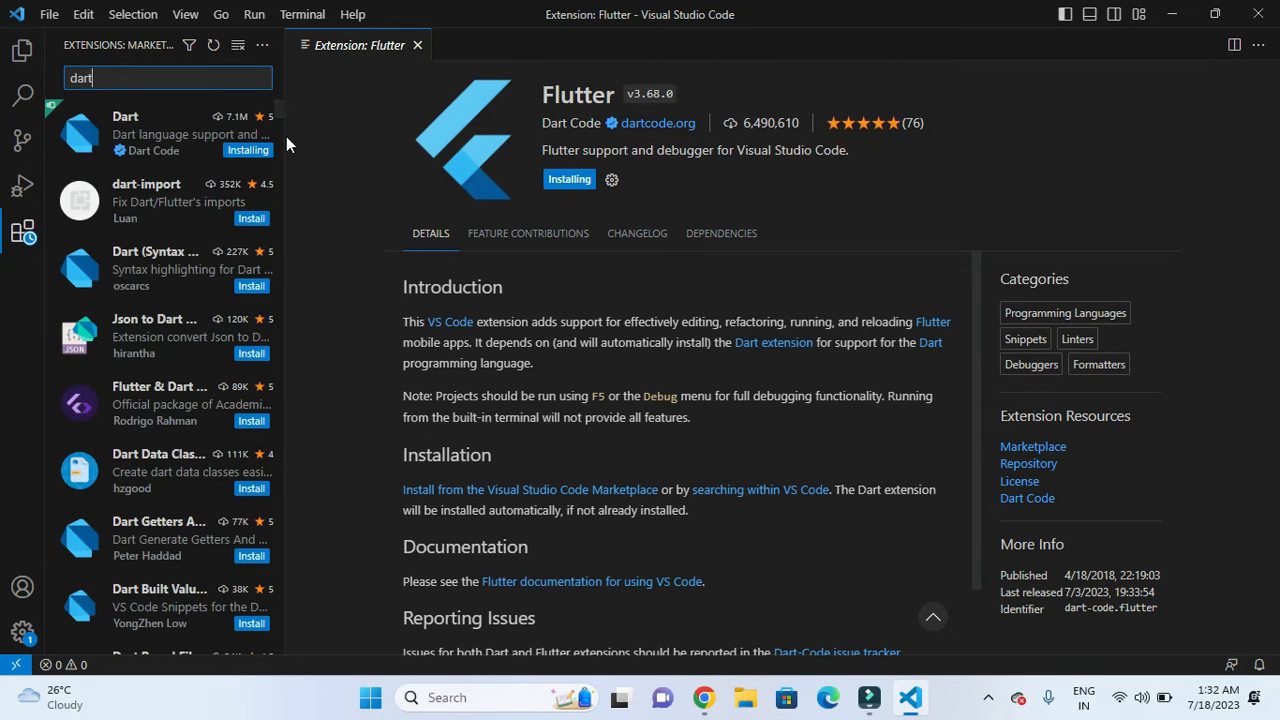
{"action": "mouse_move", "coordinate": [160, 130]}
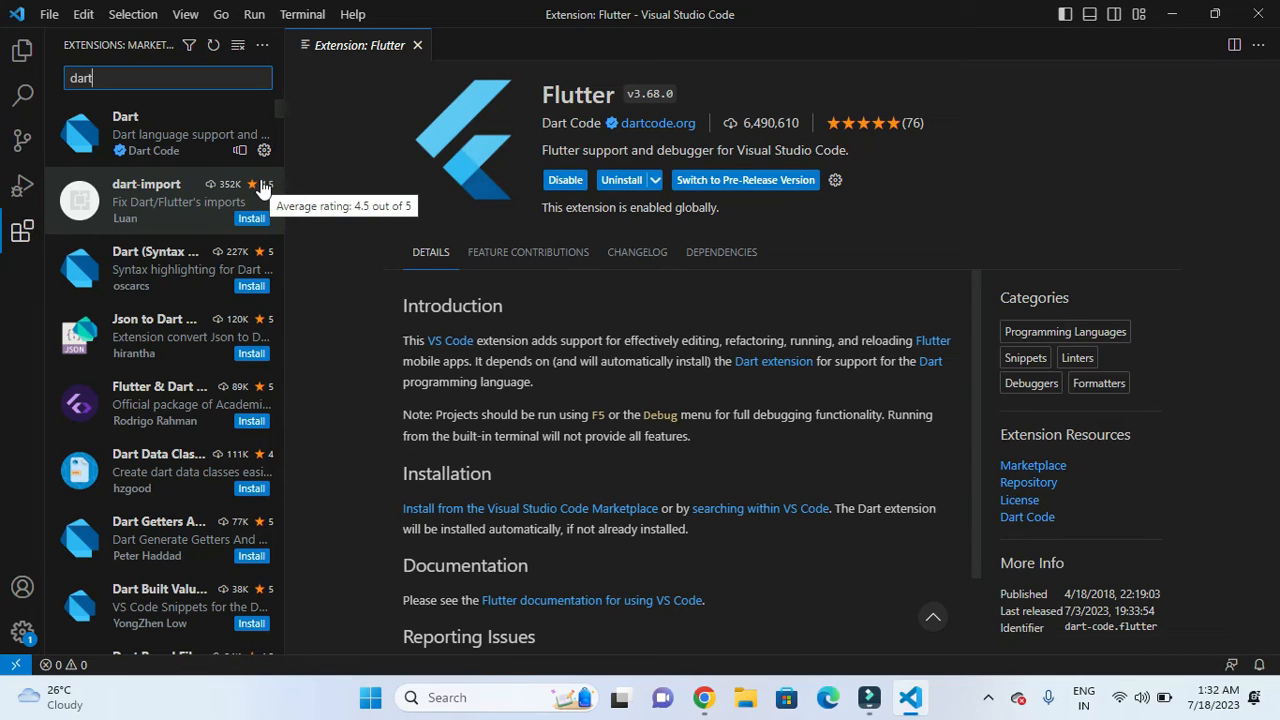
{"action": "mouse_move", "coordinate": [957, 10]}
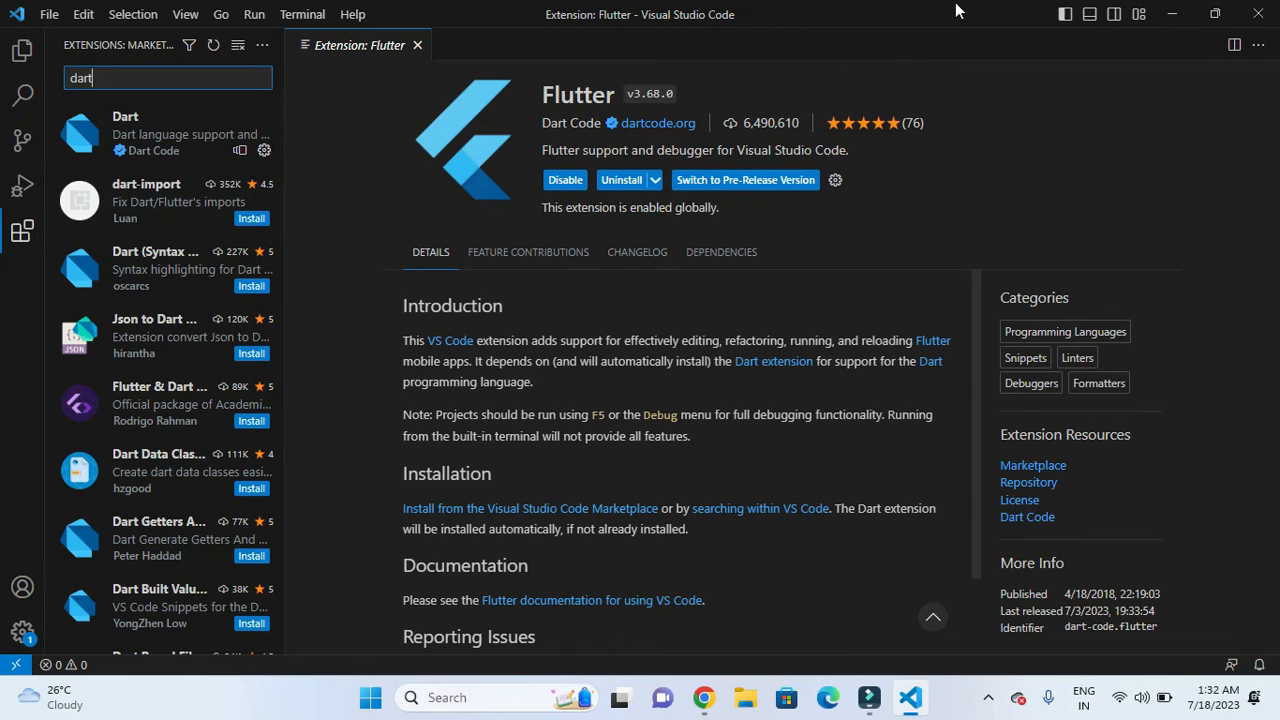
{"action": "mouse_move", "coordinate": [1258, 14]}
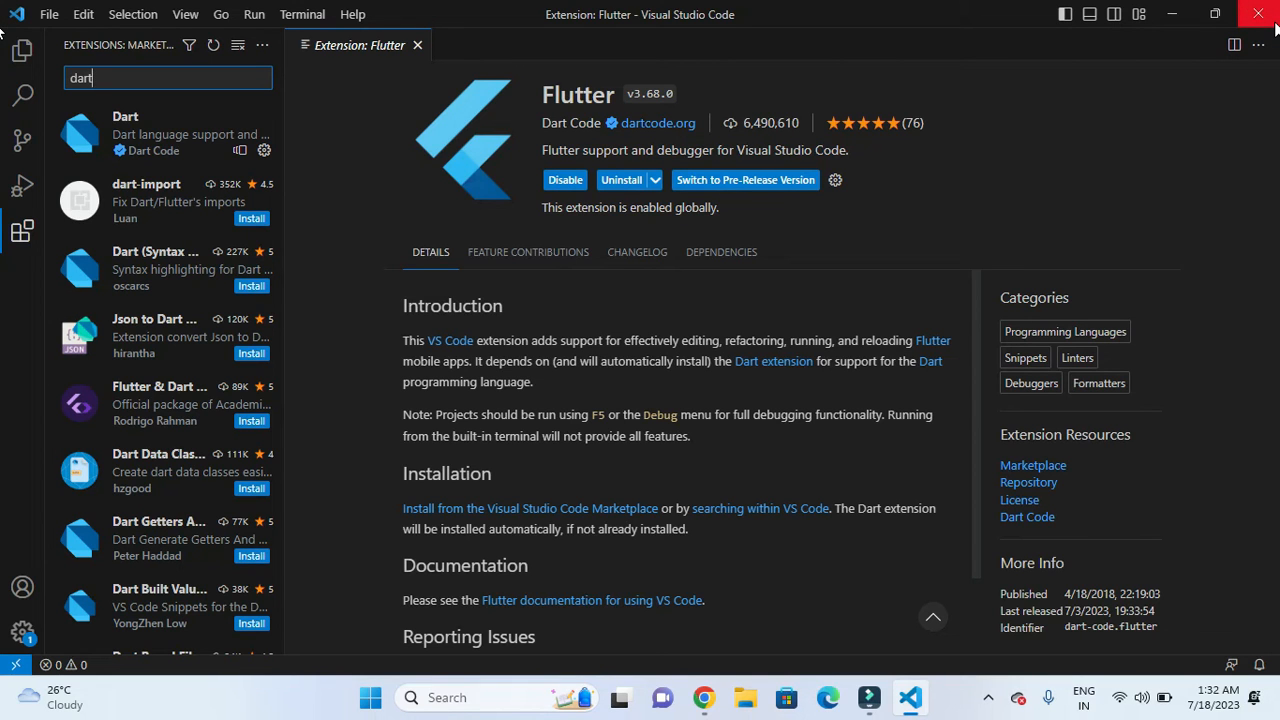
Close VS Code and relaunch Visual Studio Code from Windows Start search.
{"action": "left_click", "coordinate": [1257, 14]}
{"action": "type", "text": "v"}
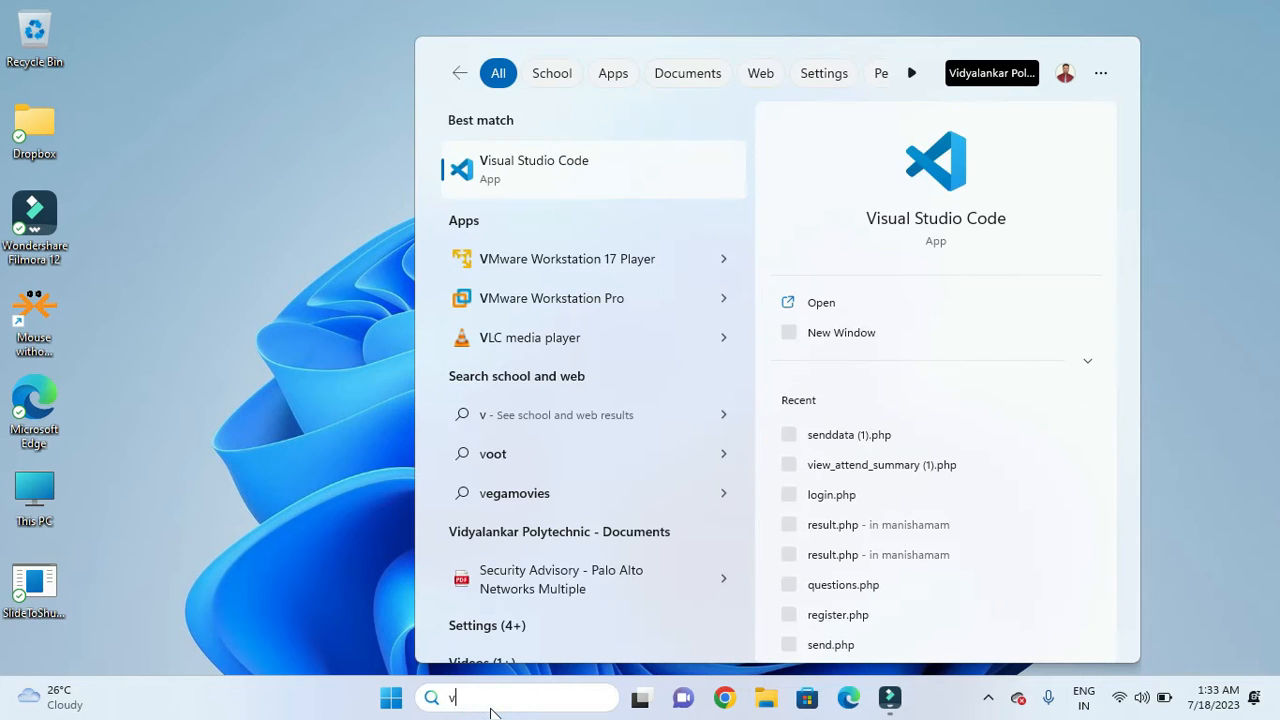
{"action": "type", "text": "i"}
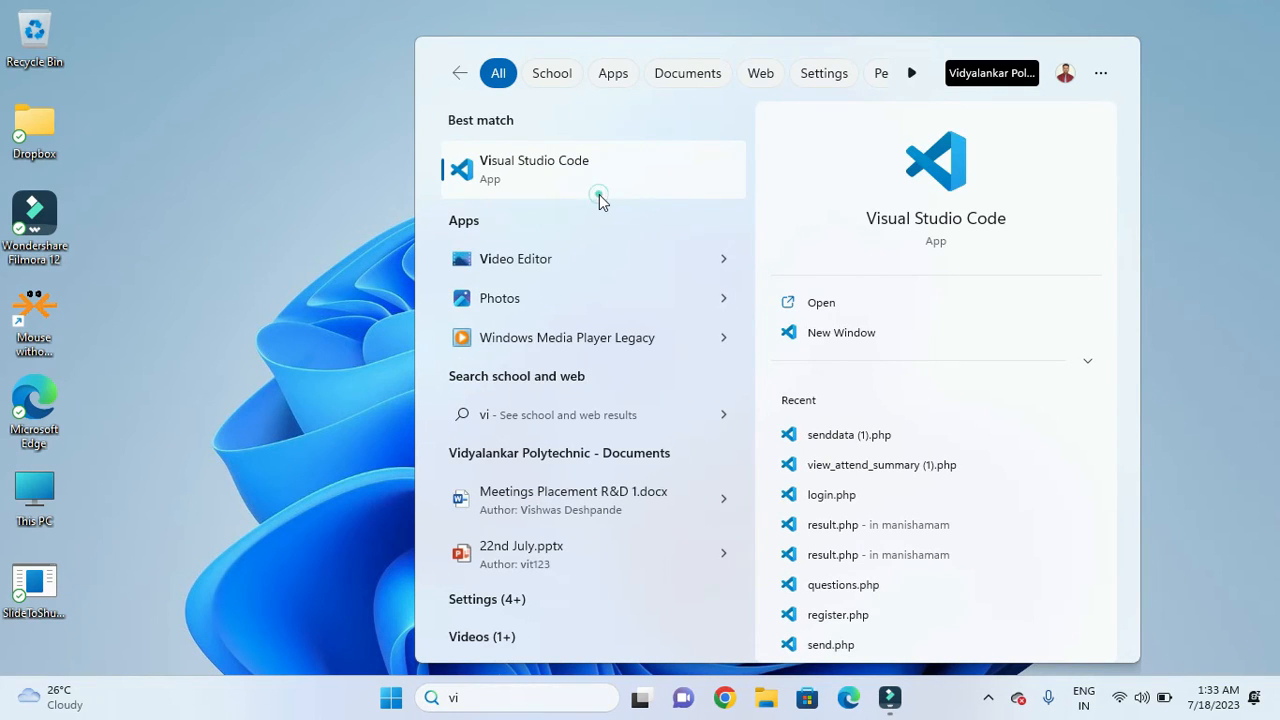
{"action": "left_click", "coordinate": [534, 168]}
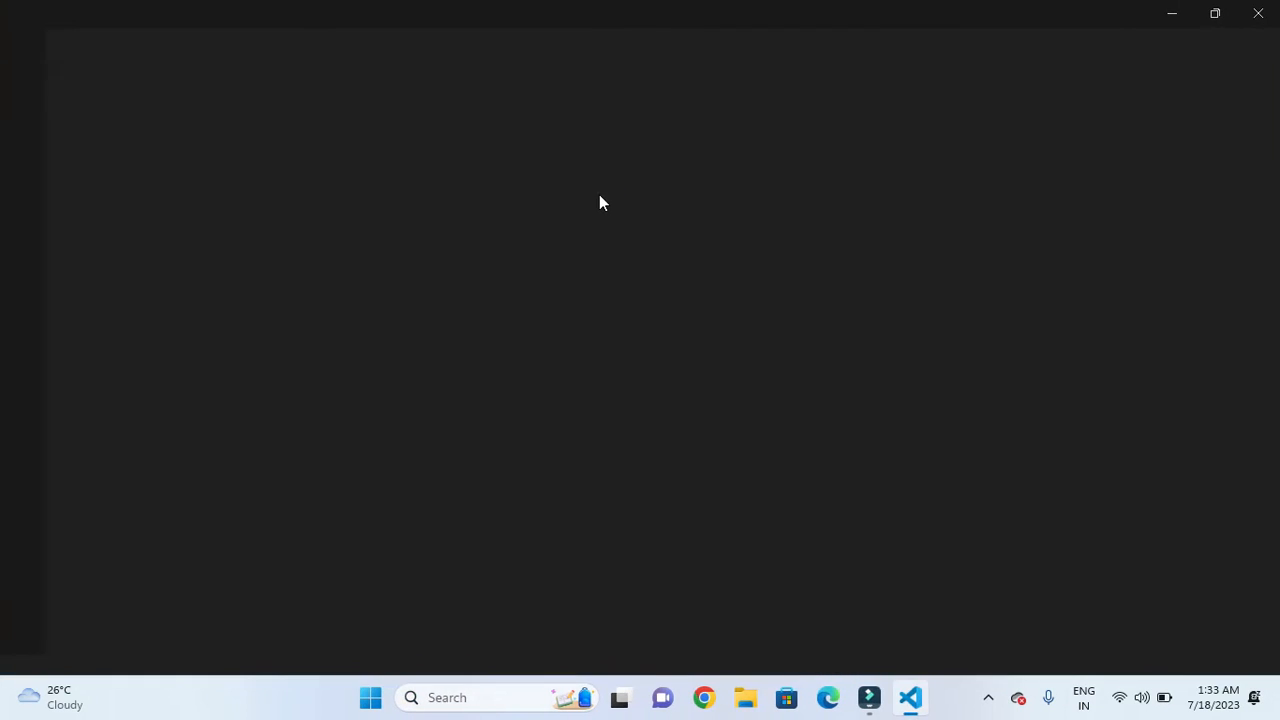
Wait for the relaunched VS Code to show its Welcome page.
{"action": "left_click", "coordinate": [909, 697]}
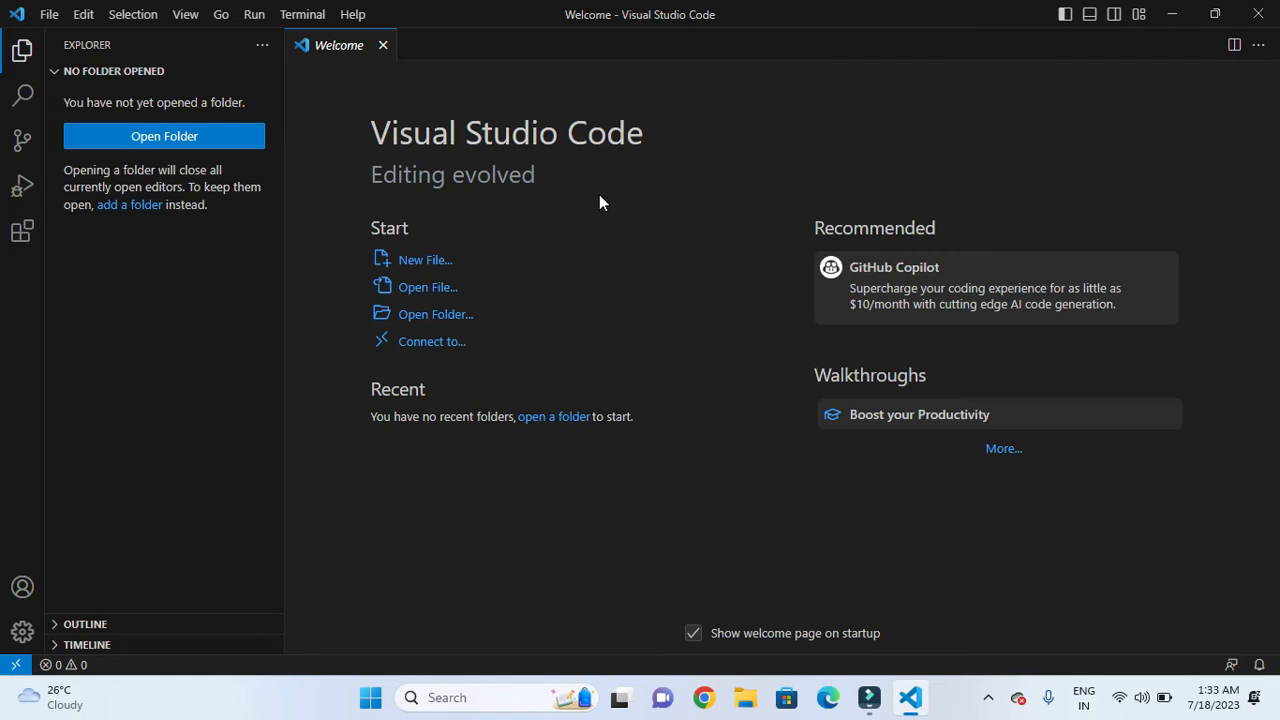
{"action": "mouse_move", "coordinate": [614, 131]}
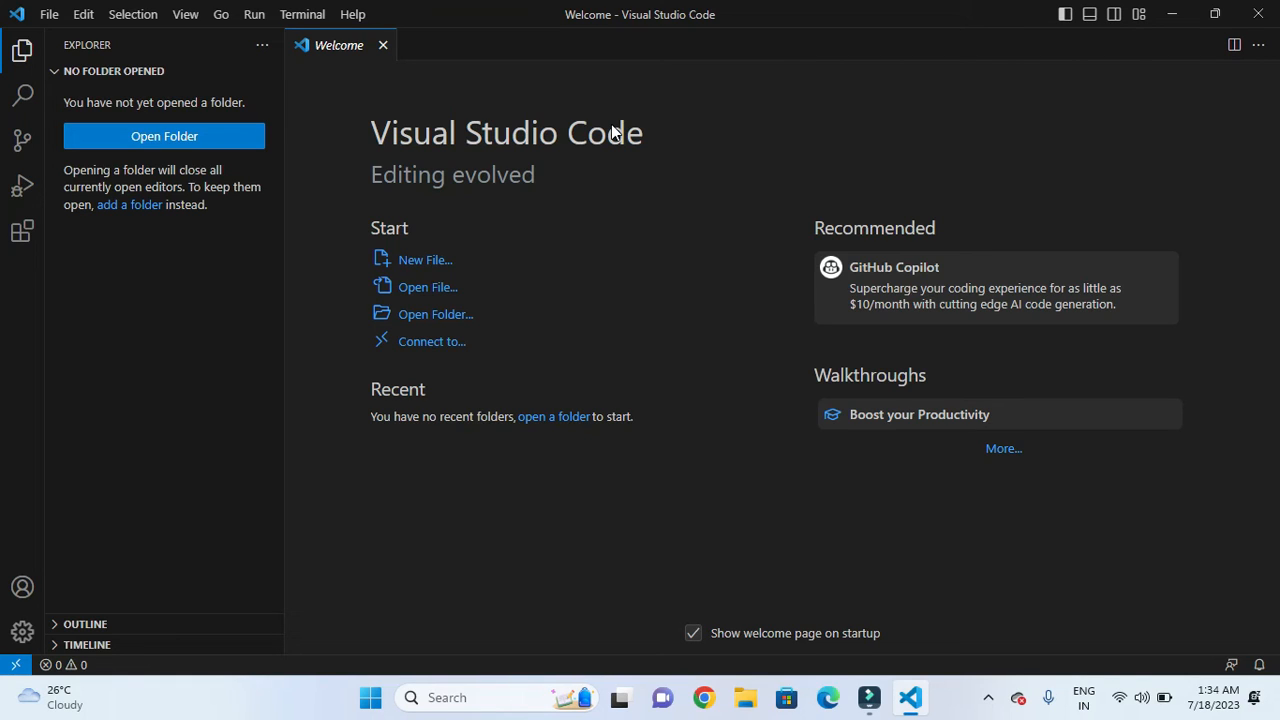